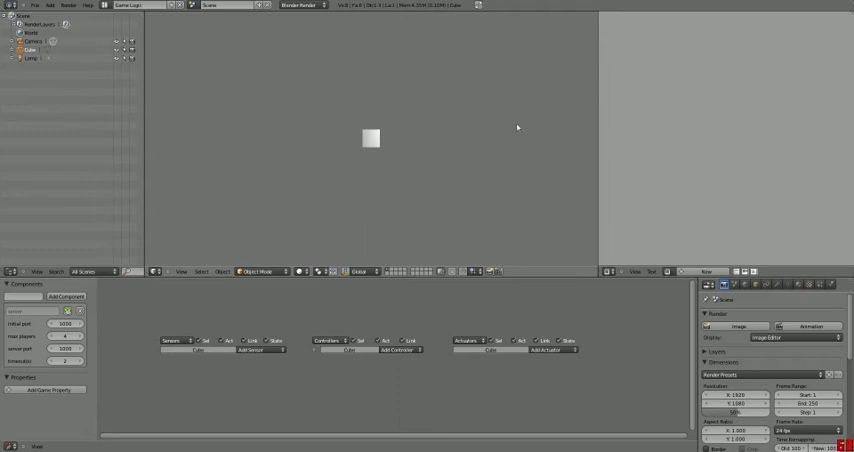
Switch the scene view to Top Ortho, looking straight down on the scene
key(KP_7)
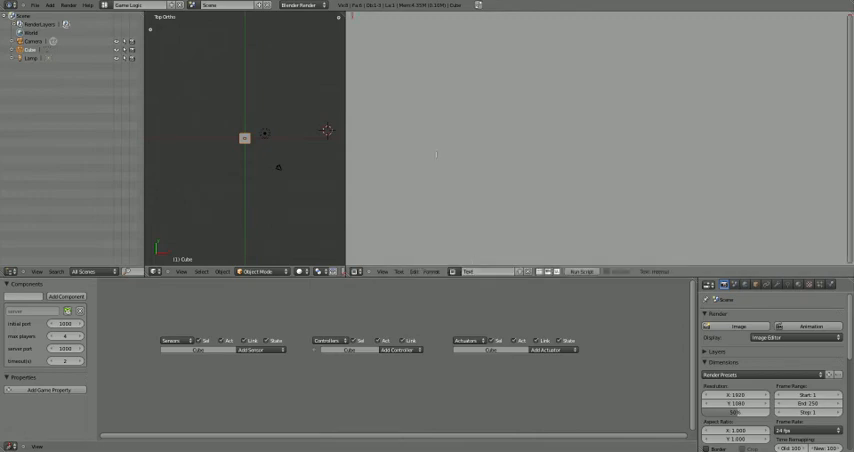
Type the hostilestudios.com networking plugin download URL into the text editor
text(ht)
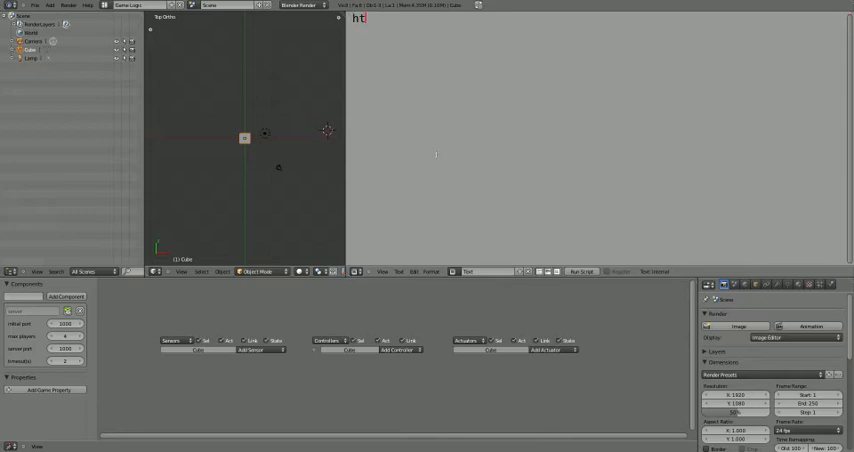
text(tp://)
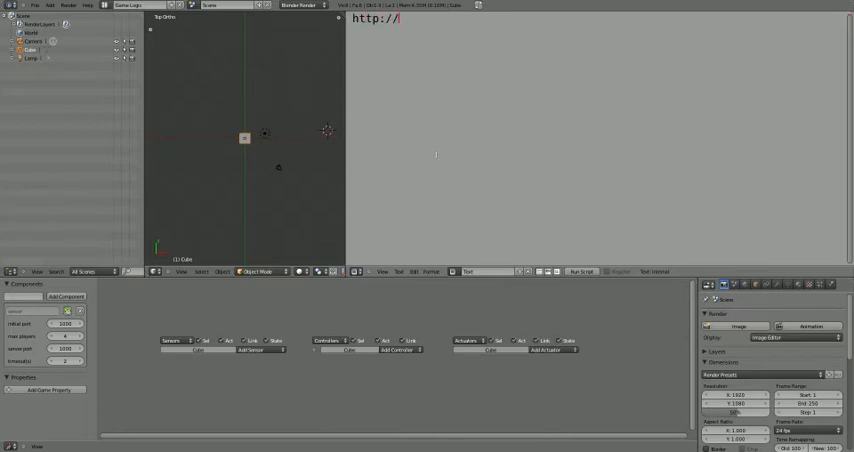
text(hostilestudios.co)
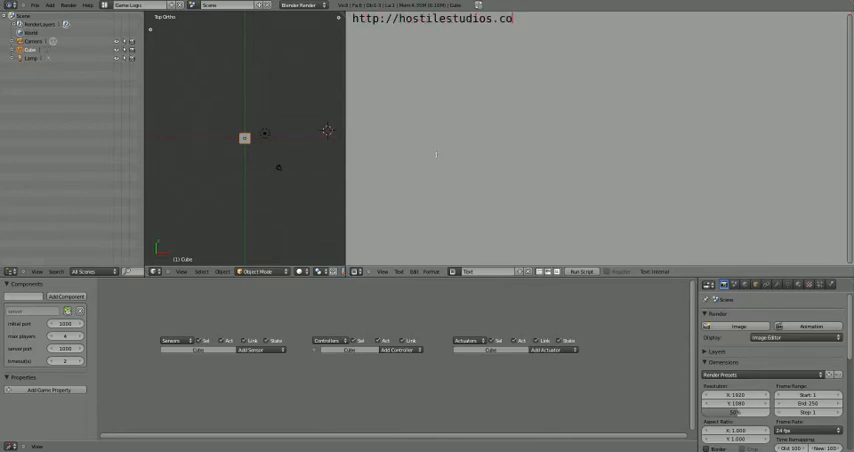
text(m/networkin)
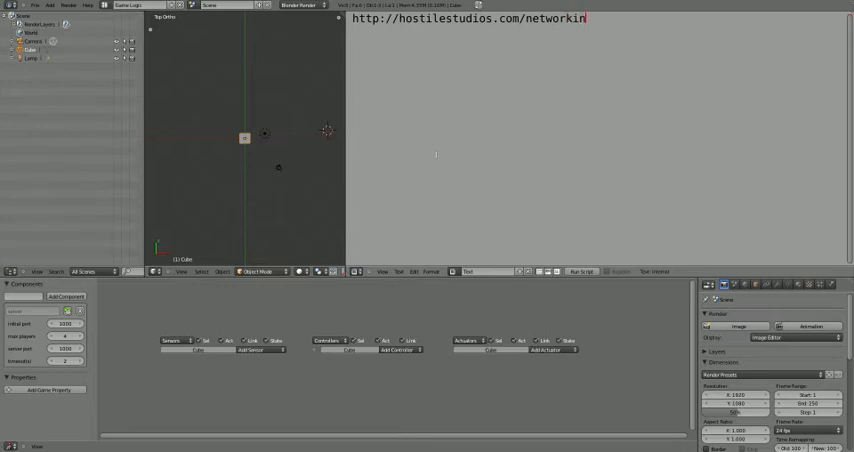
text(/plugin.php)
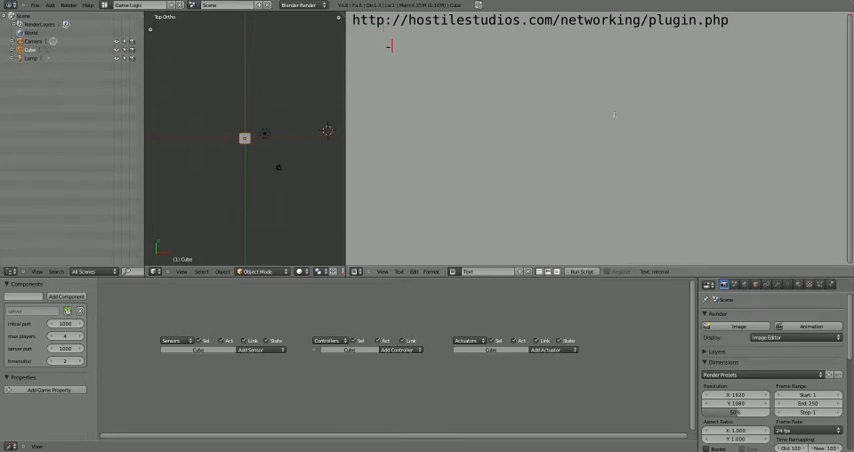
Add the '->Latest Release' and 'Build_Python files' note lines
text(->Latest Release)
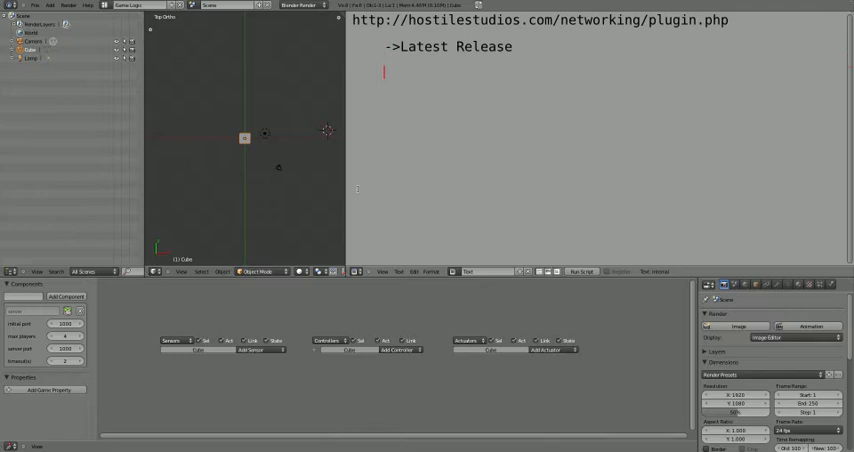
text(Buikd)
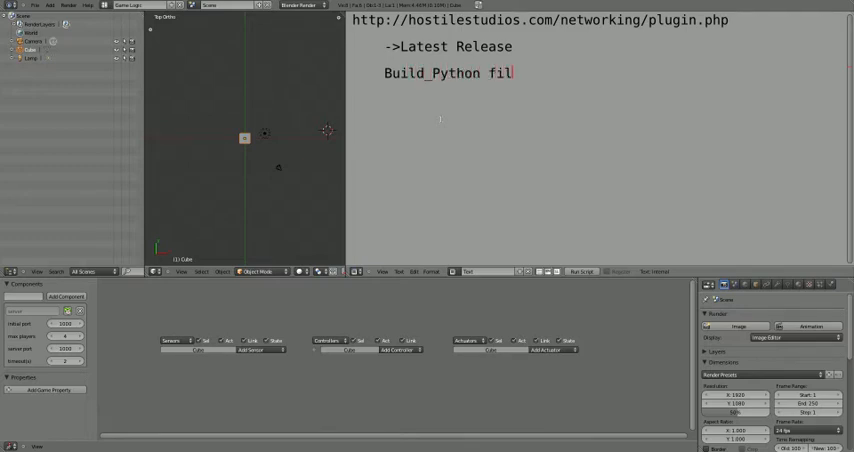
text(es)
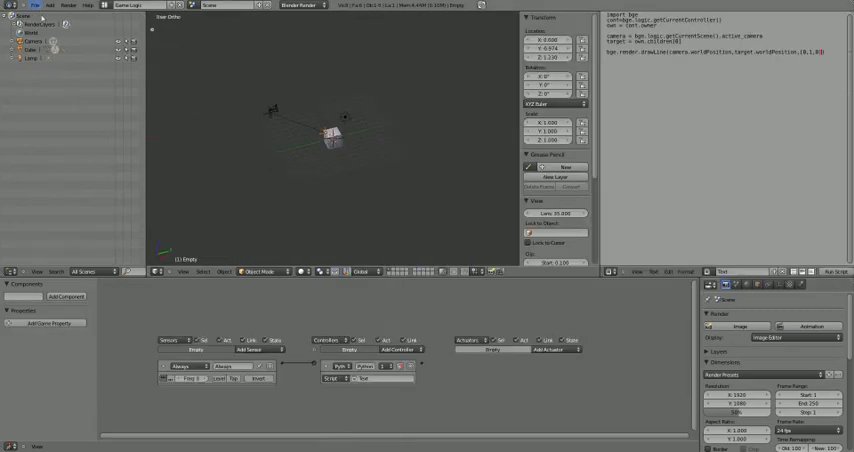
click(34, 5)
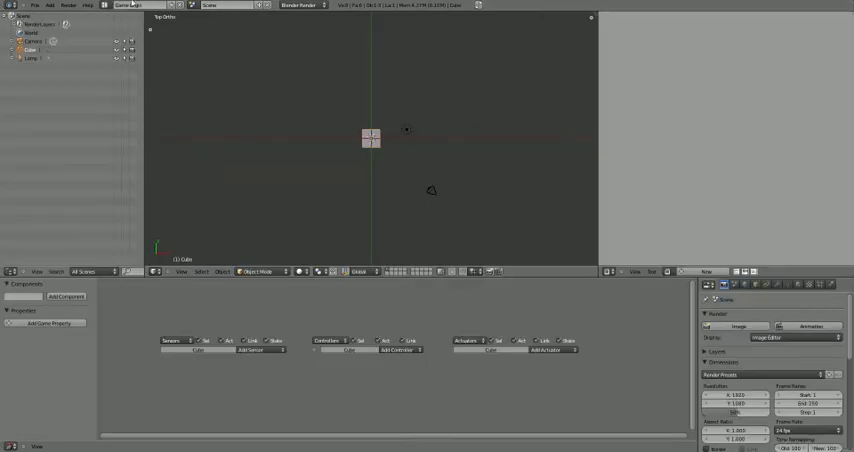
mouse_move(327, 218)
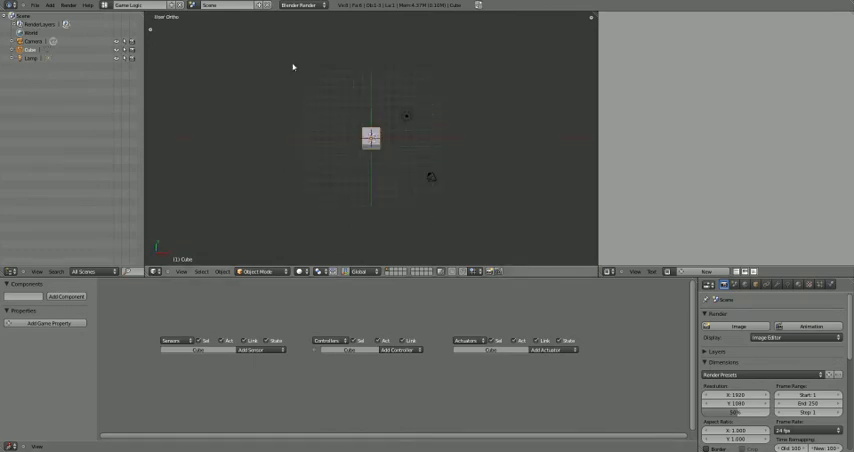
Return the reloaded Game Logic scene to the Top Ortho view
key(KP_7)
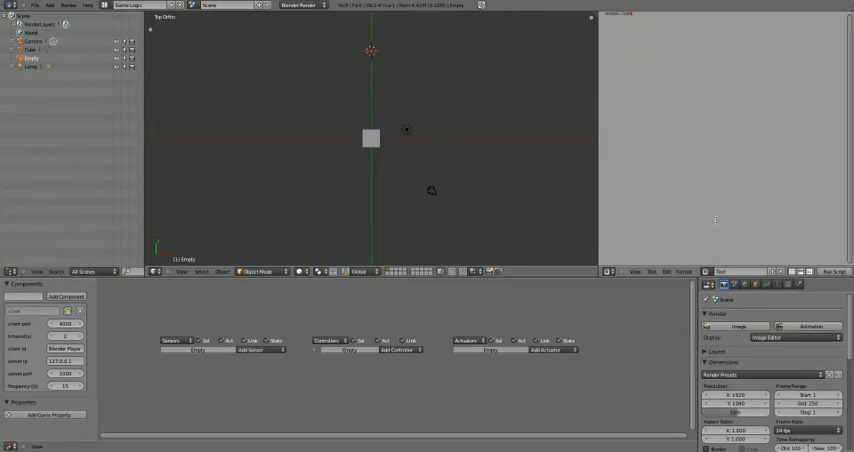
Write 'terminal.client' in the text document
text(terminal.client)
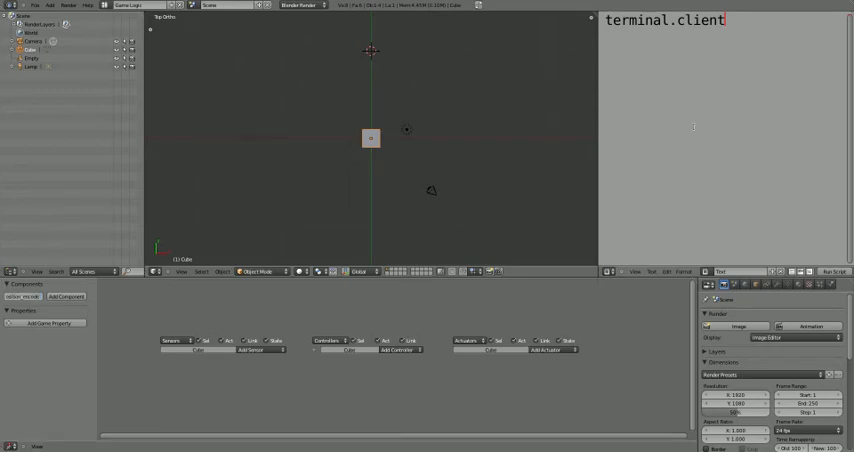
Note 'plugins.position_encode' in the text and add a new mesh object
text(plugins.position_encode)
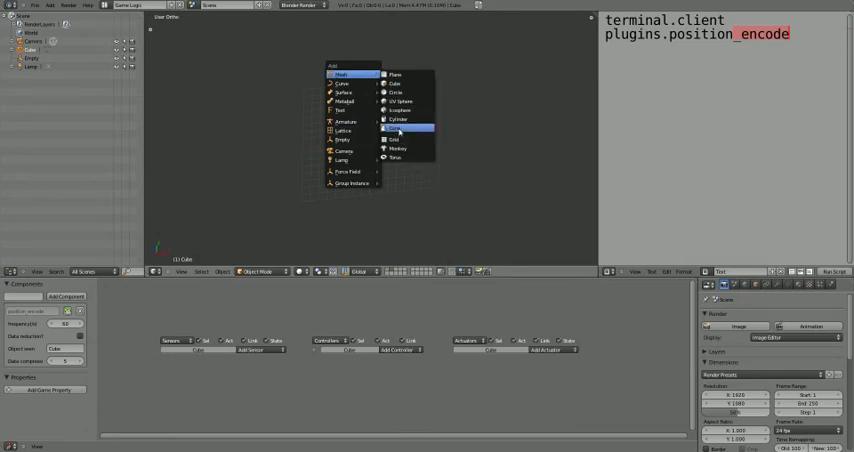
click(398, 119)
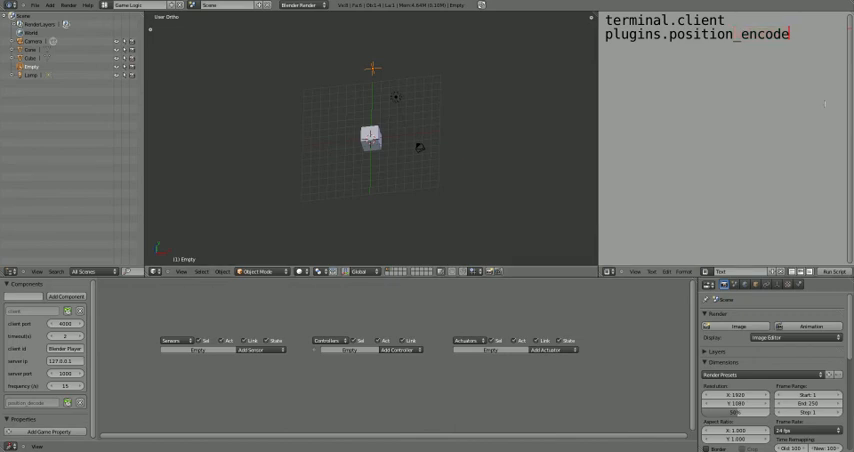
Add the 'plugins.position_decode' component to the client Empty
text(plugins.position_decode)
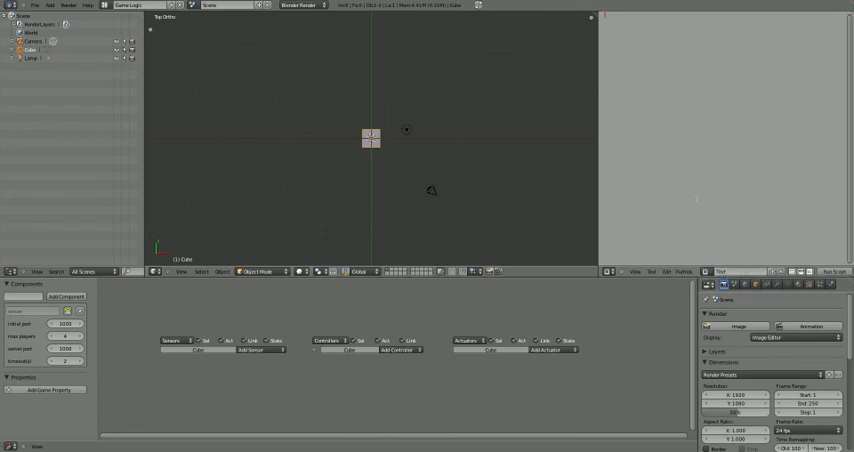
Write 'terminal.server' in the text editor and open the Help menu
text(terminal.server)
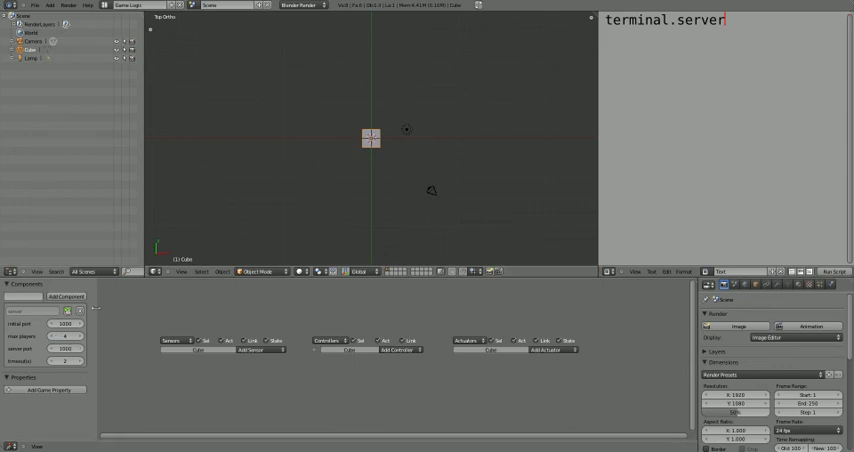
click(86, 5)
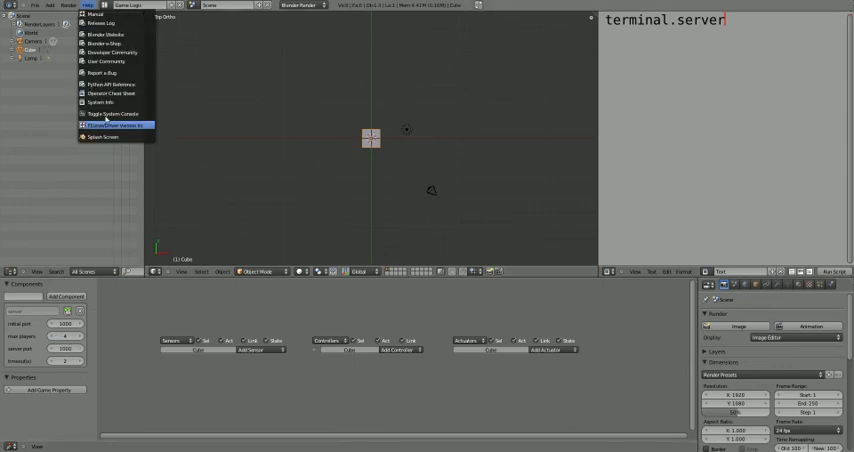